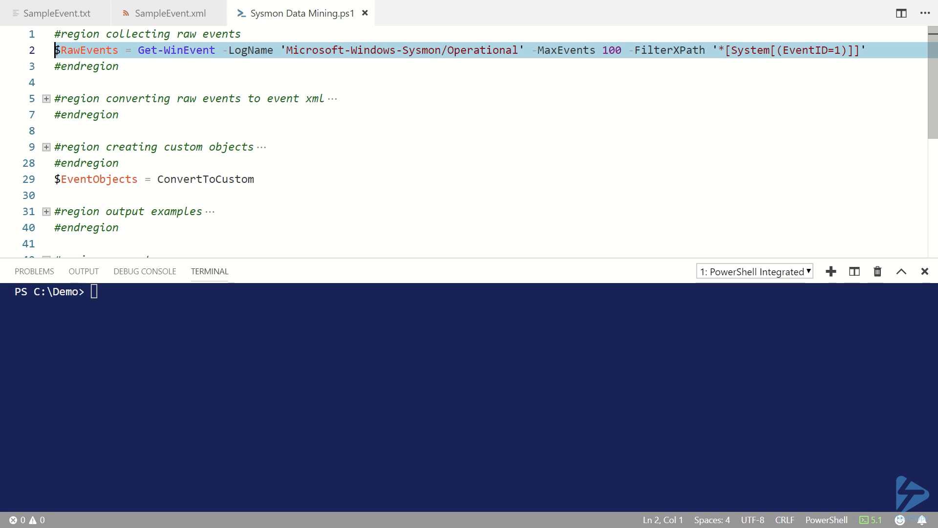
Step: Run the Get-WinEvent line collecting raw Sysmon events into $RawEvents in the terminal
{"action": "double_click", "coordinate": [176, 50]}
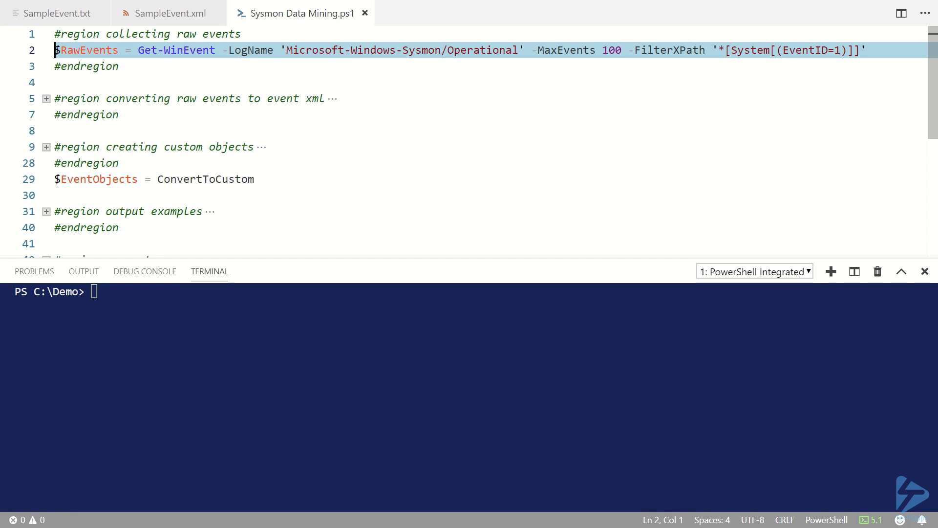
{"action": "double_click", "coordinate": [87, 50]}
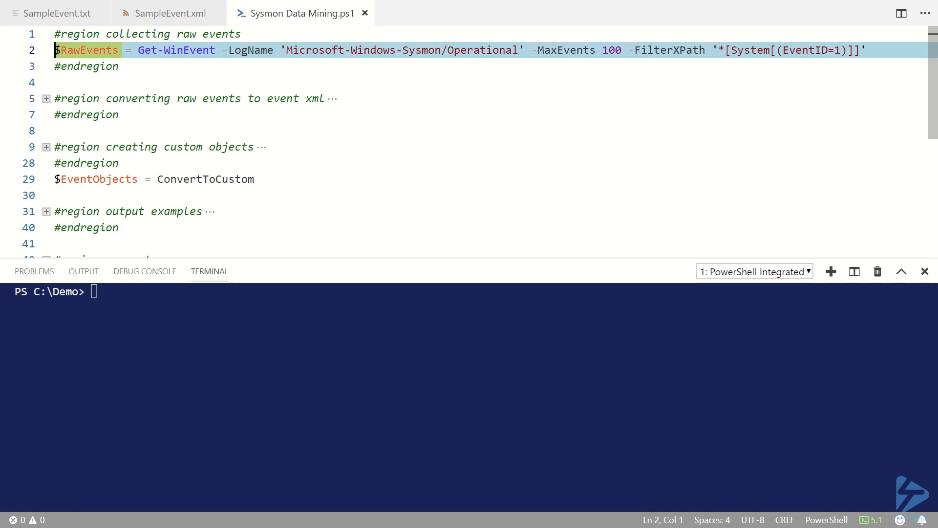
{"action": "key", "text": "F8"}
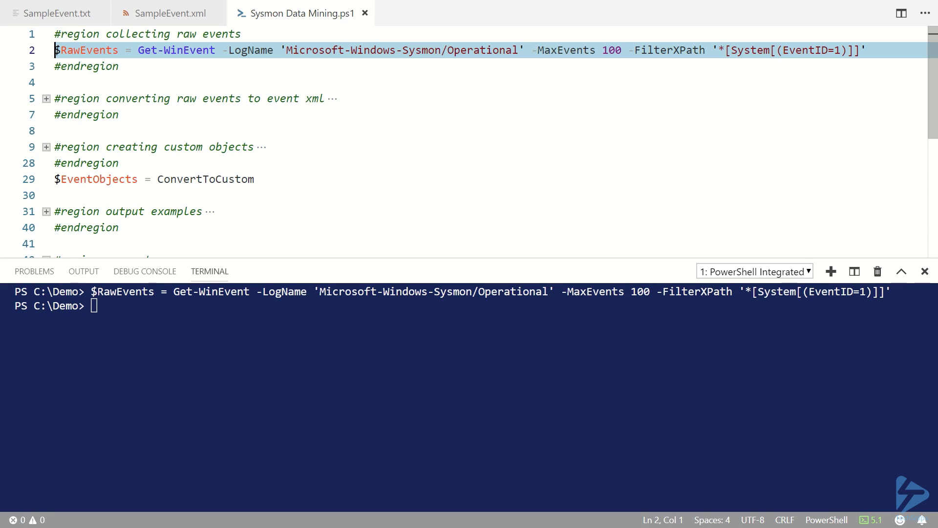
Step: Review the SampleEvent.txt sample event text, then return to the data mining script
{"action": "left_click", "coordinate": [54, 13]}
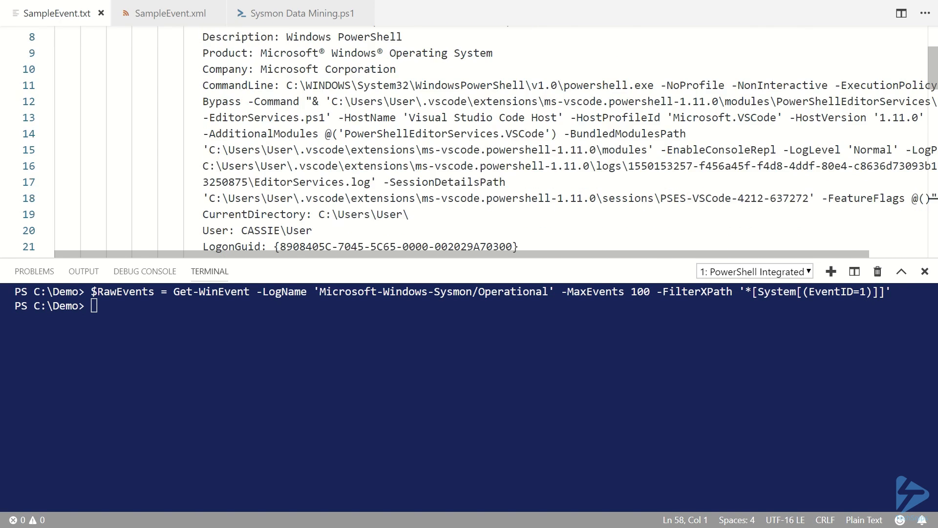
{"action": "scroll", "scroll_direction": "down", "scroll_amount": 3}
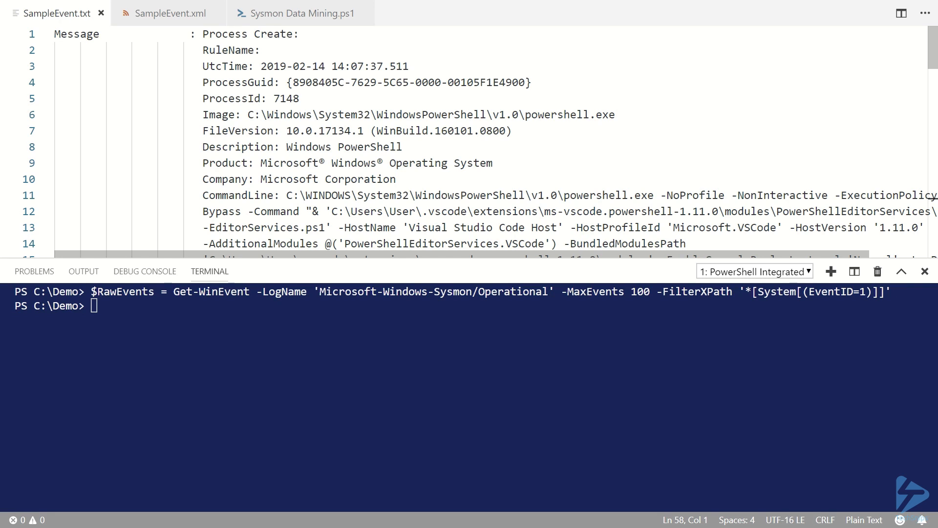
{"action": "left_click", "coordinate": [296, 12]}
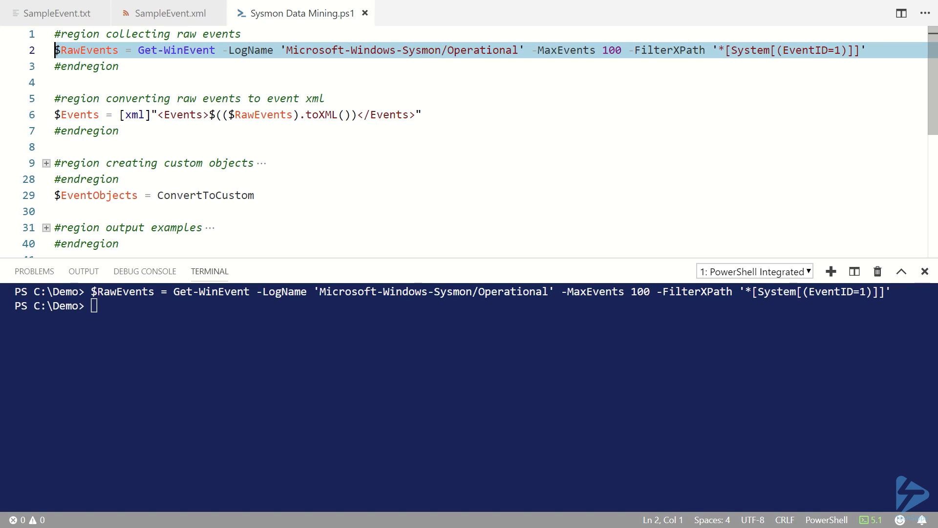
Step: Run the line converting $RawEvents into the [xml] $Events document
{"action": "double_click", "coordinate": [182, 114]}
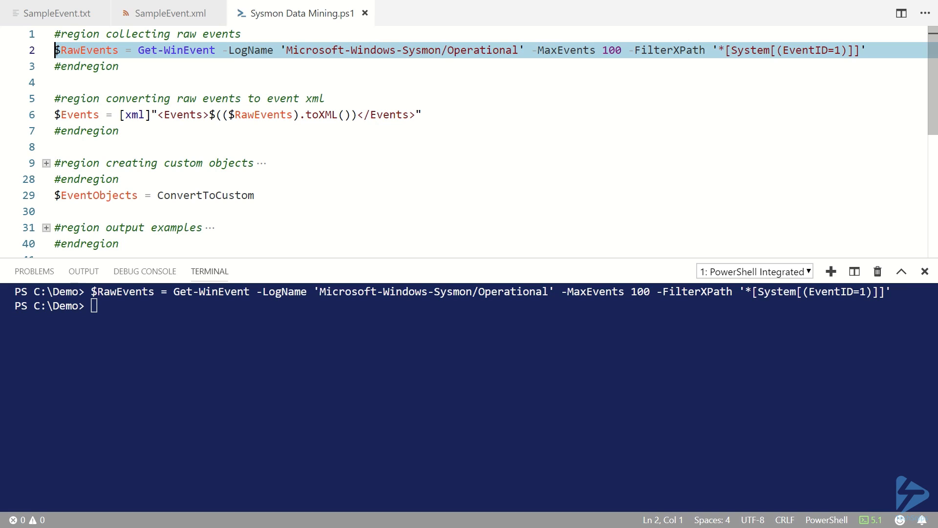
{"action": "left_click", "coordinate": [57, 114]}
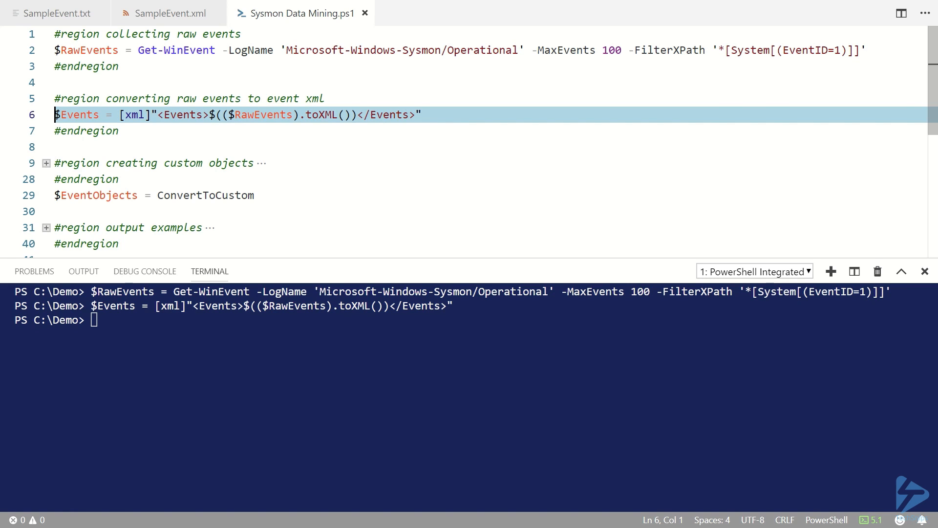
{"action": "left_click", "coordinate": [169, 13]}
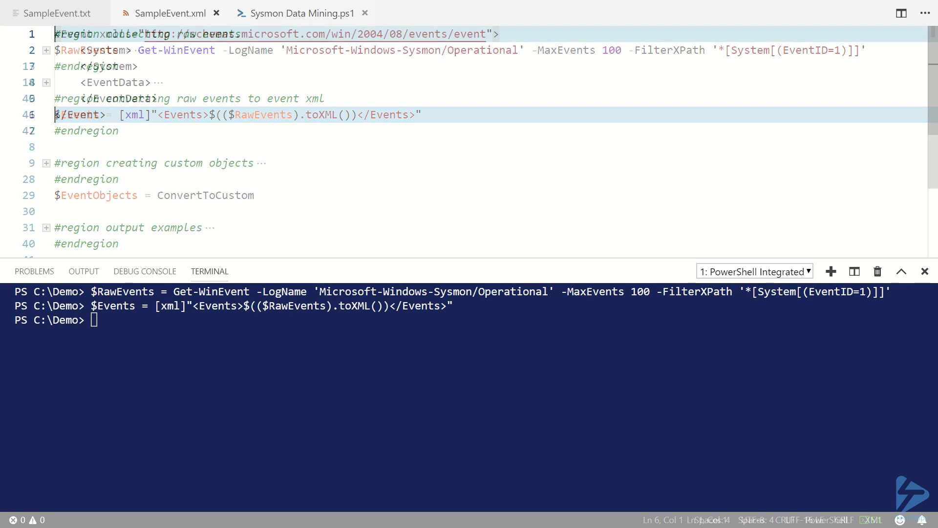
{"action": "left_click", "coordinate": [169, 13]}
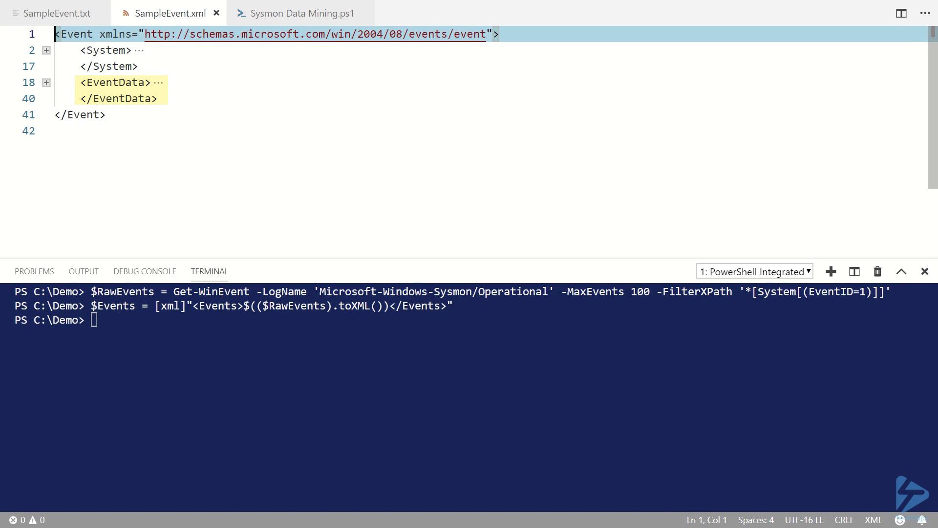
{"action": "left_click", "coordinate": [46, 50]}
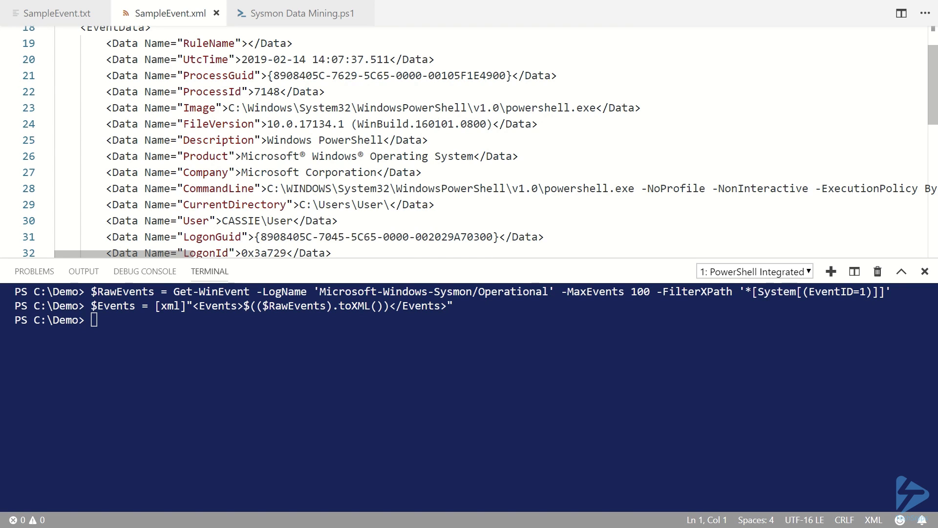
{"action": "left_click", "coordinate": [301, 13]}
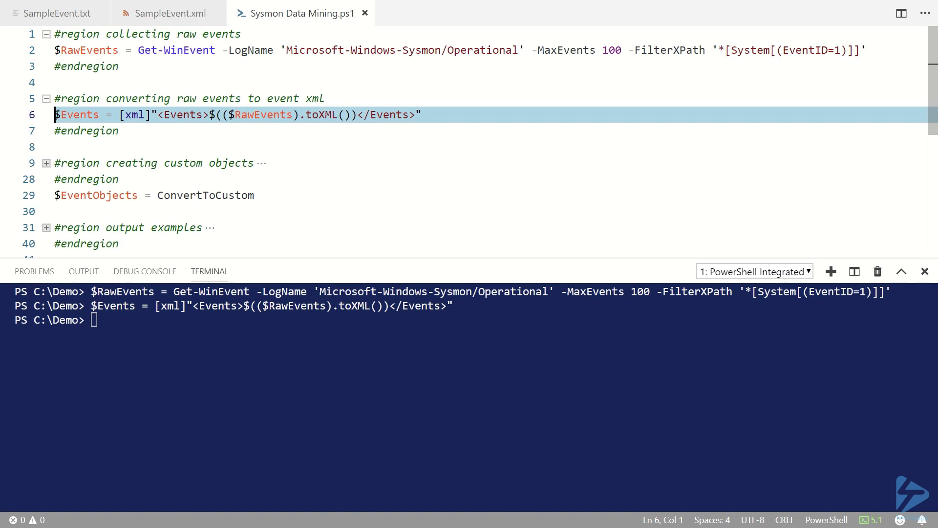
Step: Expand the custom objects region and read through ConvertToCustom's NoteProperty and HashType/HashValue code
{"action": "left_click", "coordinate": [46, 163]}
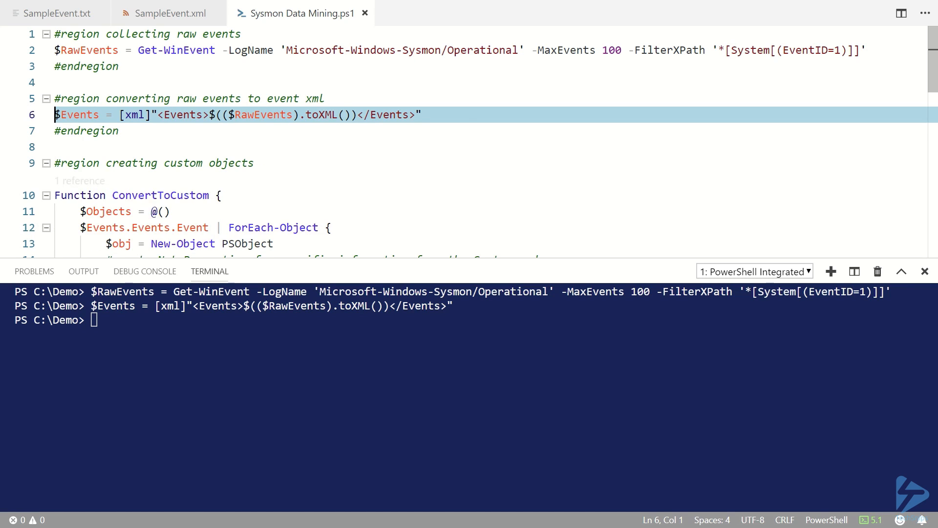
{"action": "scroll", "scroll_direction": "down", "scroll_amount": 3}
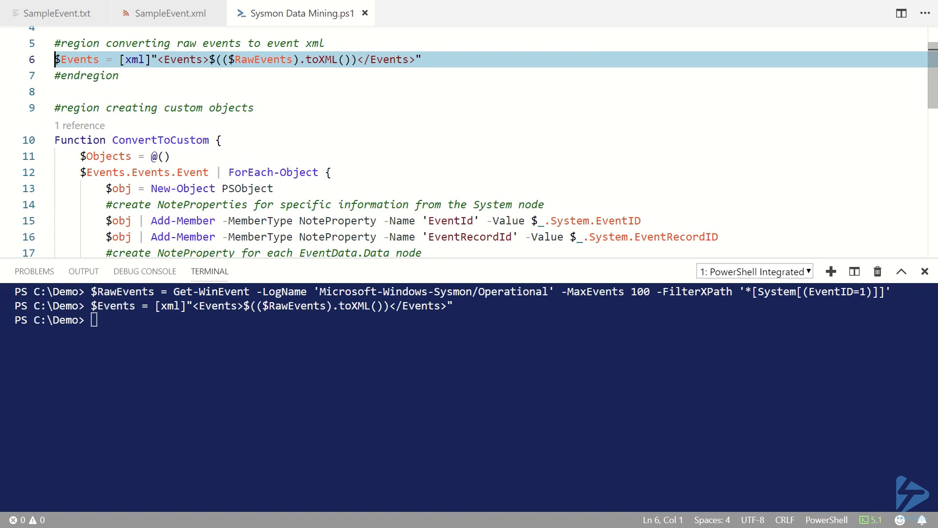
{"action": "scroll", "scroll_direction": "down", "scroll_amount": 3}
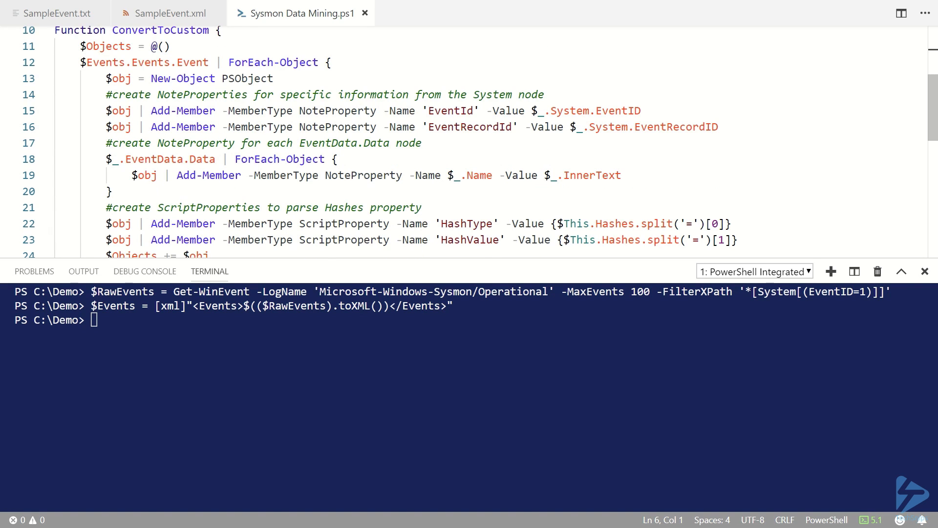
{"action": "double_click", "coordinate": [272, 62]}
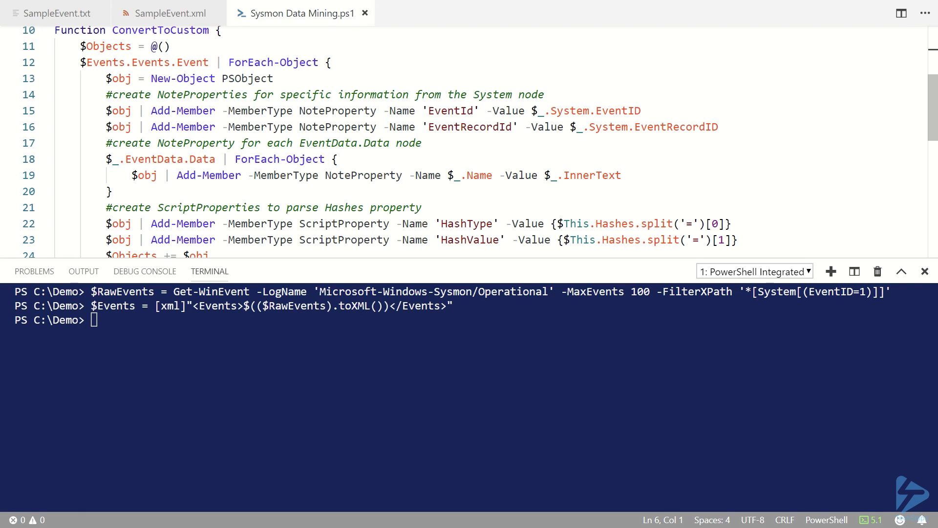
{"action": "double_click", "coordinate": [362, 175]}
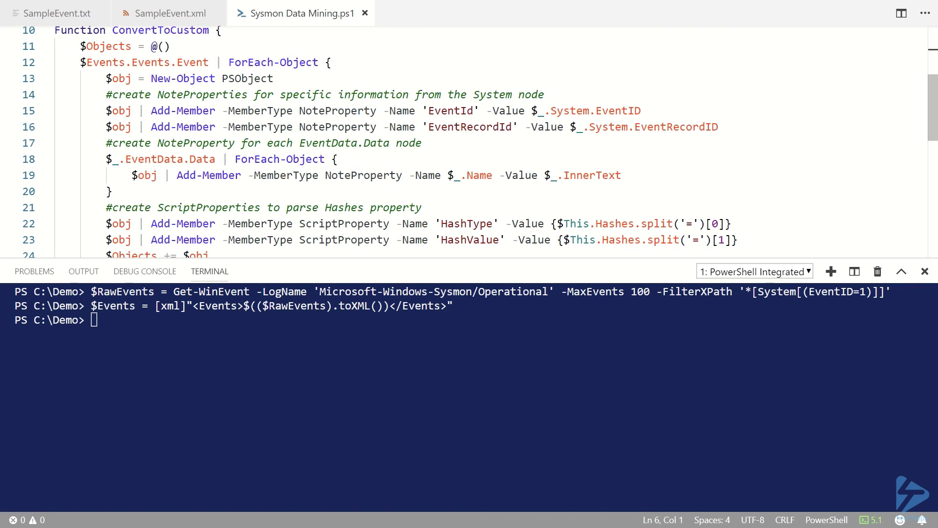
{"action": "scroll", "scroll_direction": "down", "scroll_amount": 3}
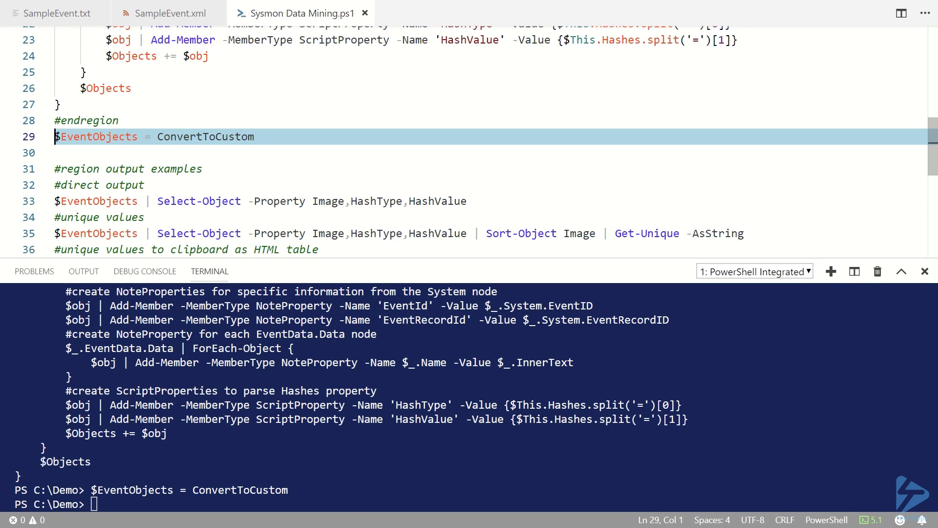
Step: Define ConvertToCustom in the terminal and store its results in $EventObjects
{"action": "left_click", "coordinate": [96, 200]}
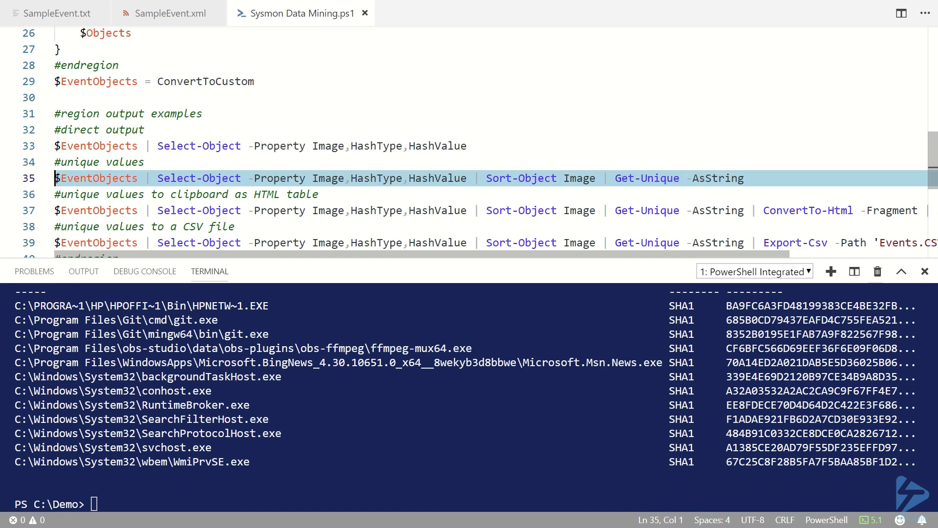
Step: Output unique Image, HashType and HashValue rows, then review the HTML clipboard and CSV export examples
{"action": "double_click", "coordinate": [807, 210]}
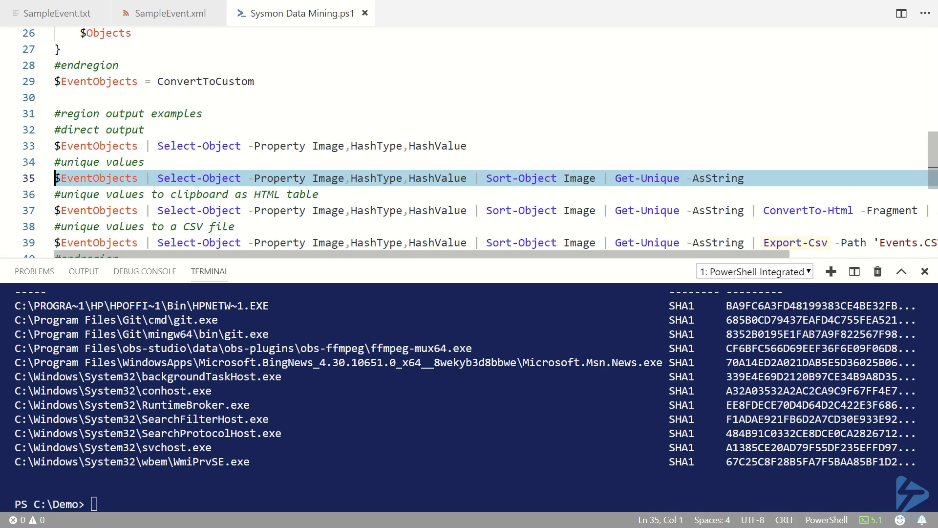
{"action": "double_click", "coordinate": [795, 243]}
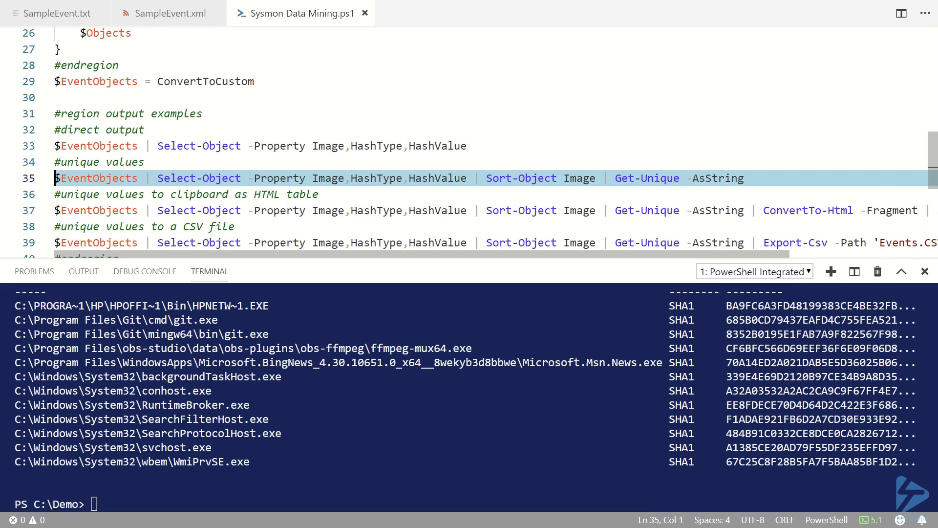
{"action": "scroll", "scroll_direction": "down", "scroll_amount": 3}
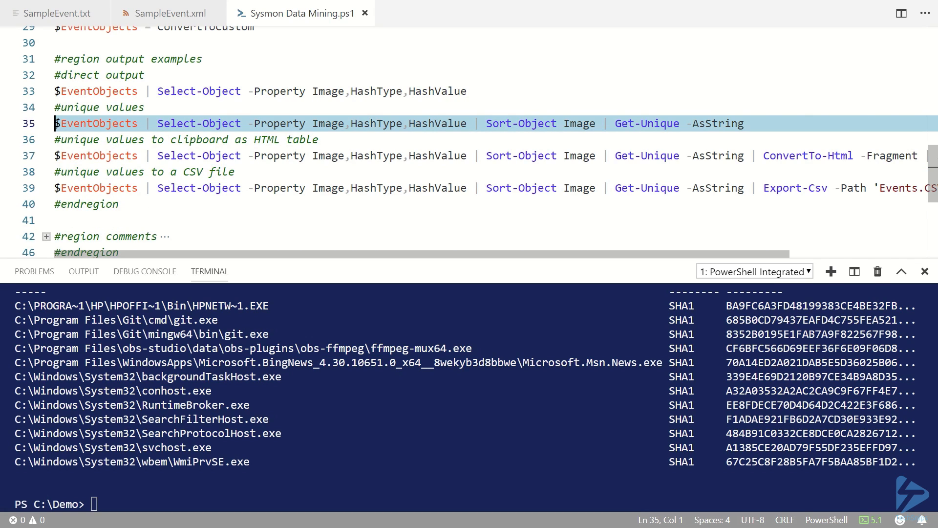